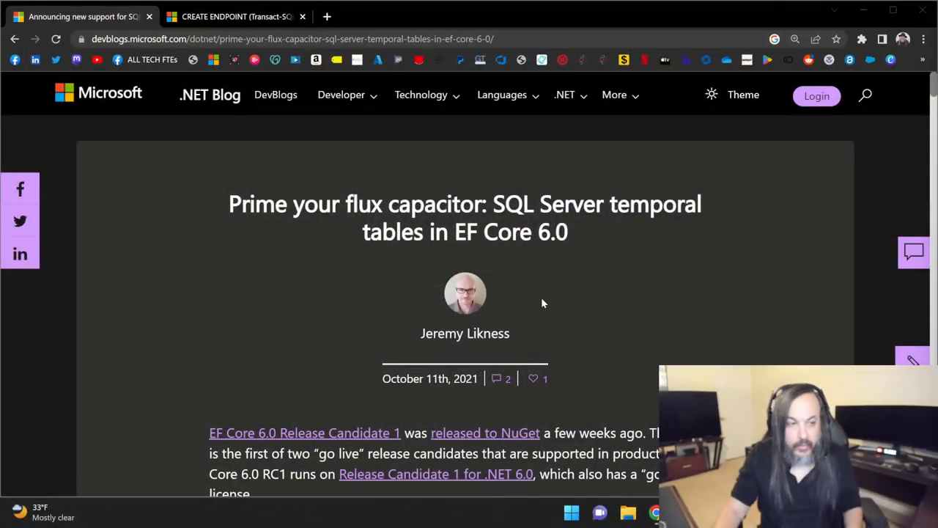
- Scroll the temporal tables post past restoring deleted data down to the Summary
scroll("down", 3)
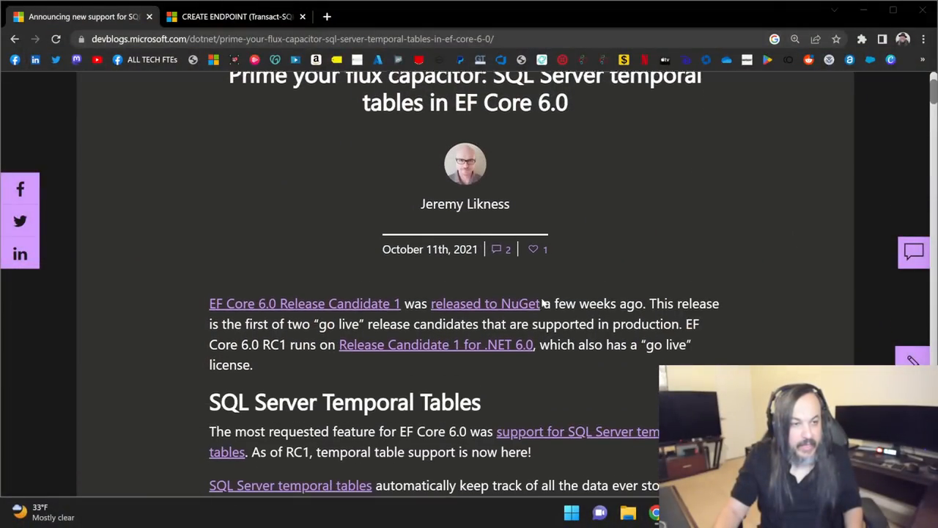
scroll("down", 3)
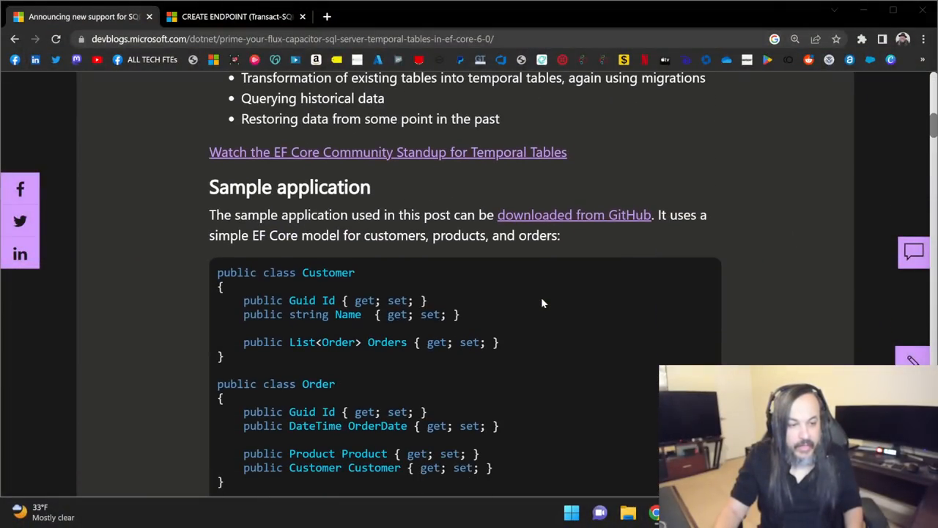
scroll("down", 3)
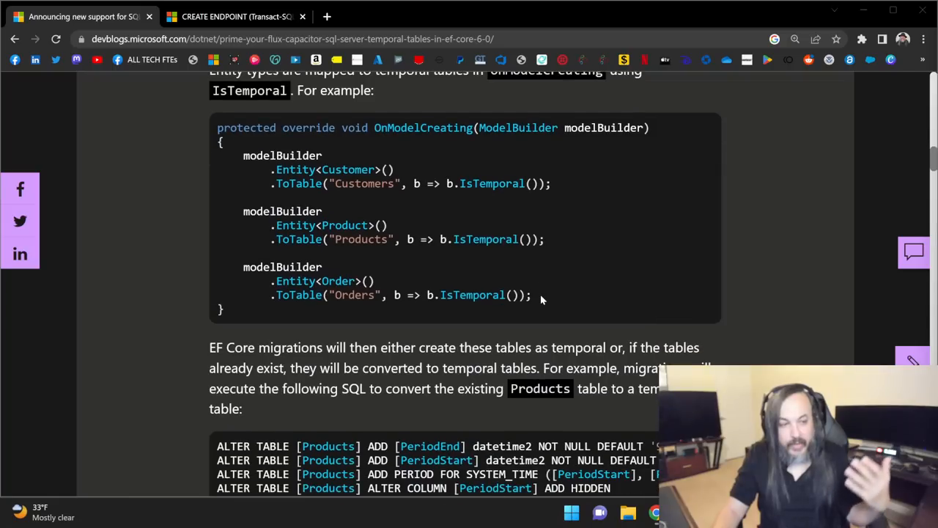
scroll("down", 3)
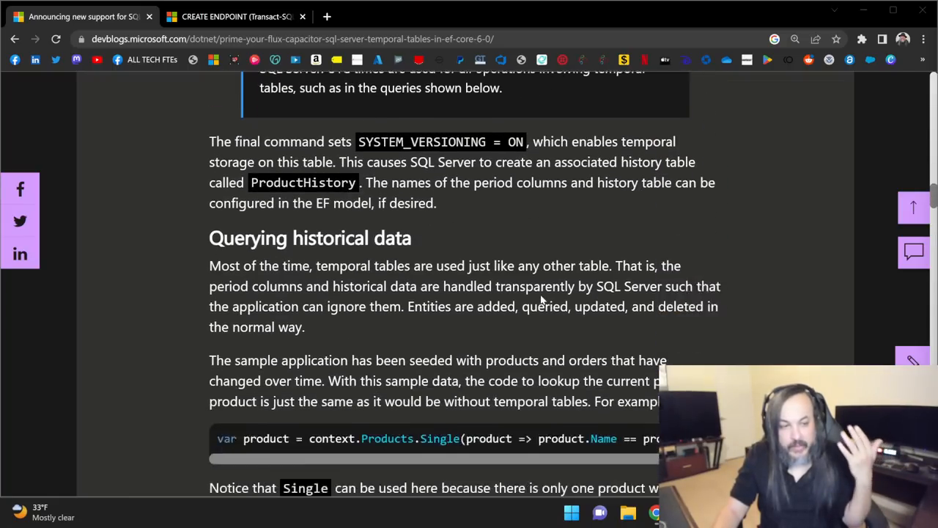
scroll("down", 3)
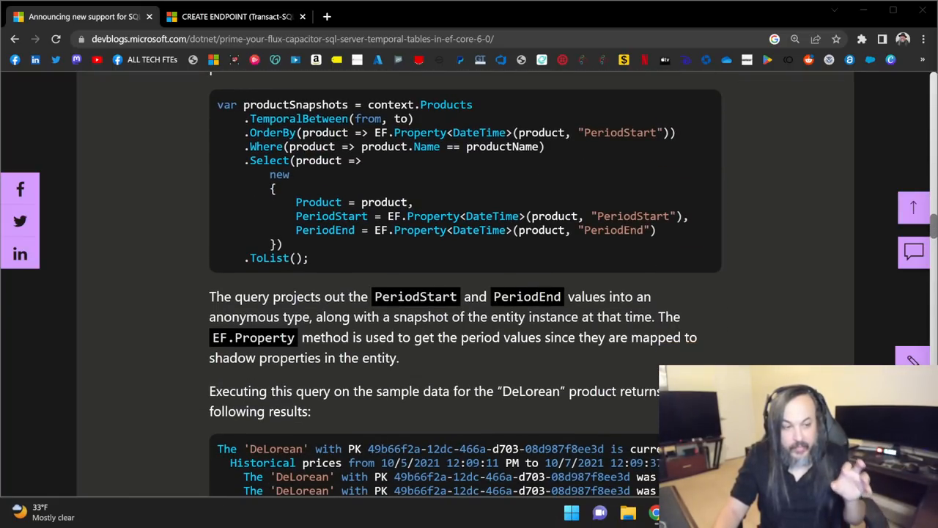
scroll("down", 3)
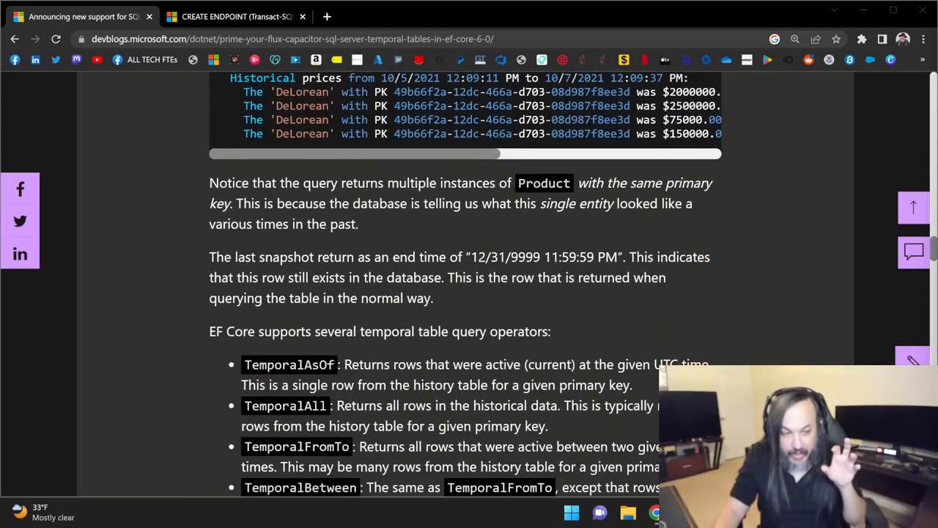
scroll("down", 3)
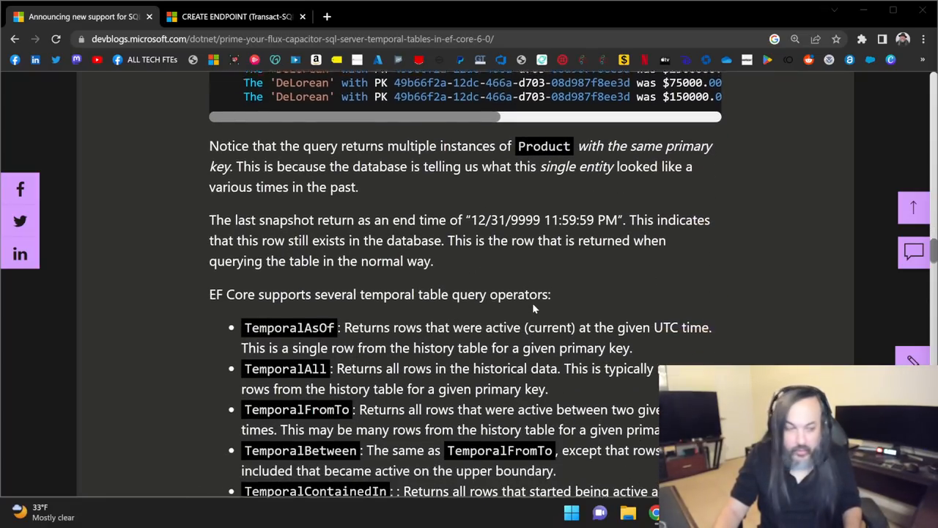
scroll("down", 3)
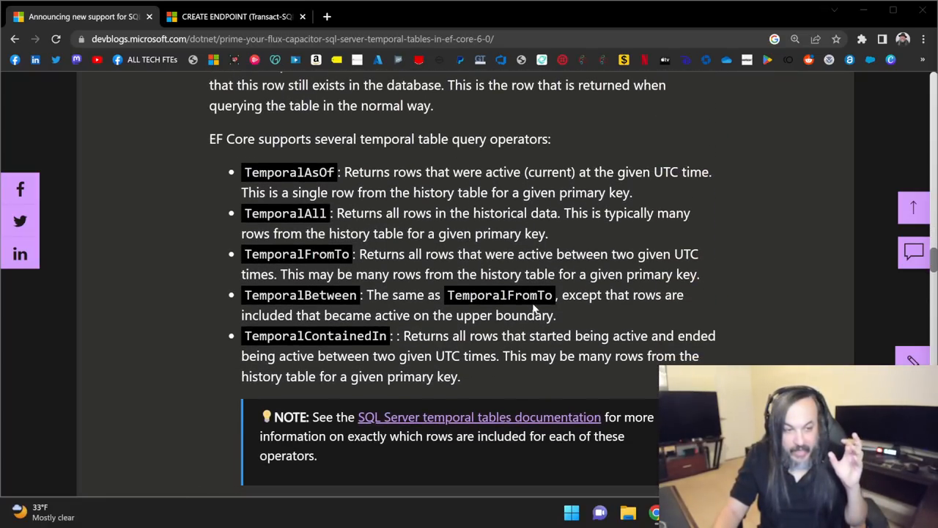
scroll("down", 3)
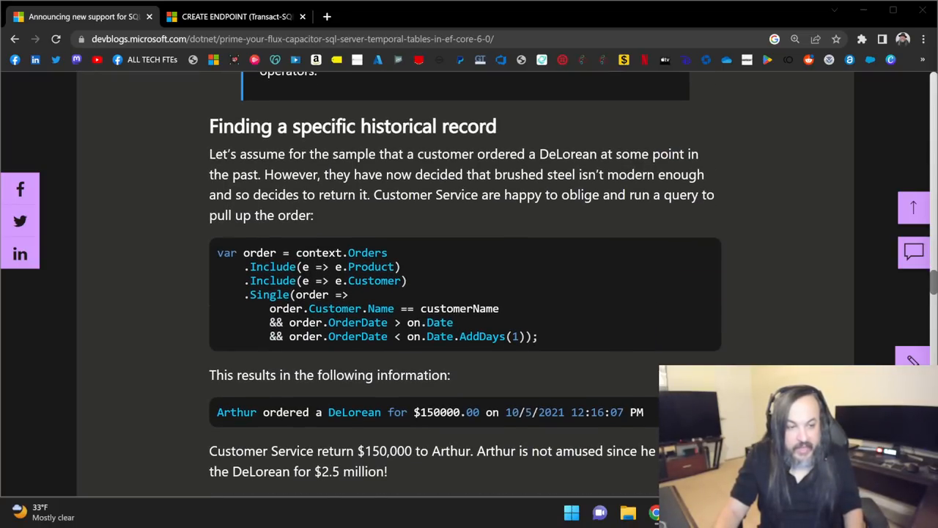
scroll("down", 3)
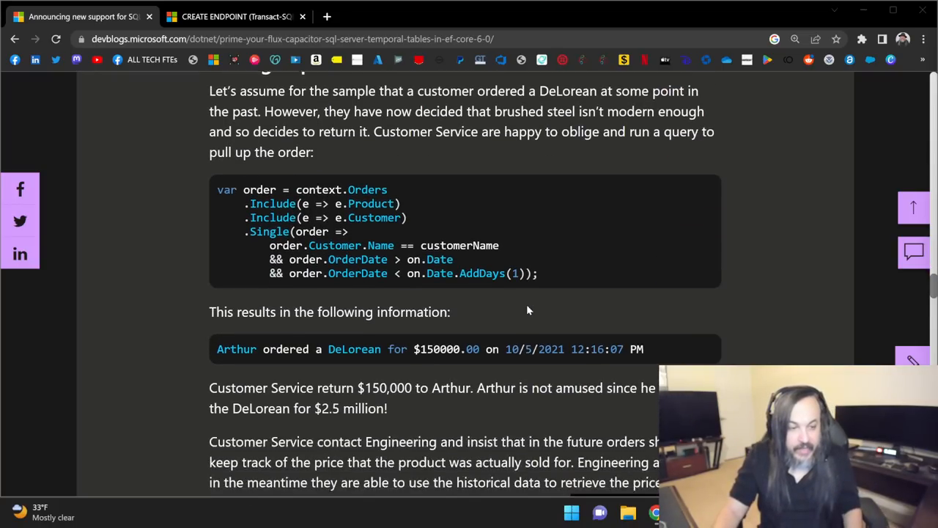
scroll("down", 3)
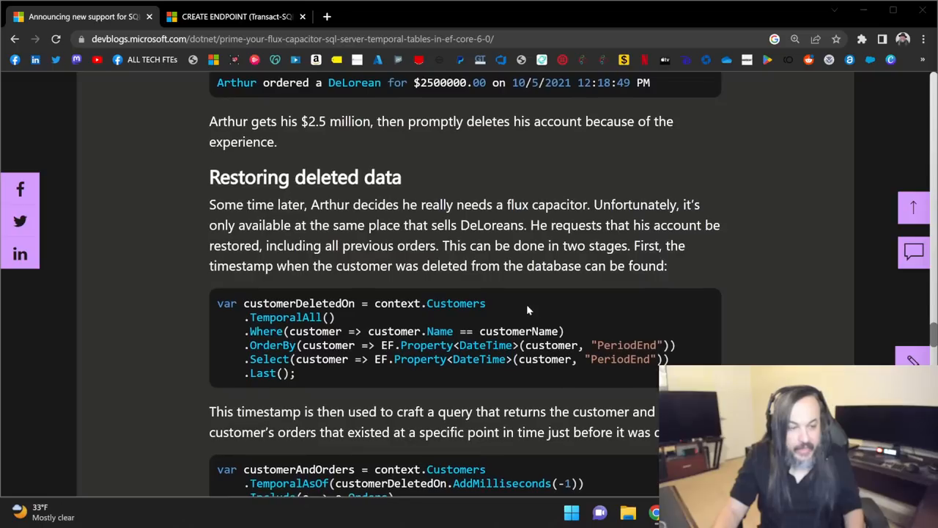
scroll("down", 3)
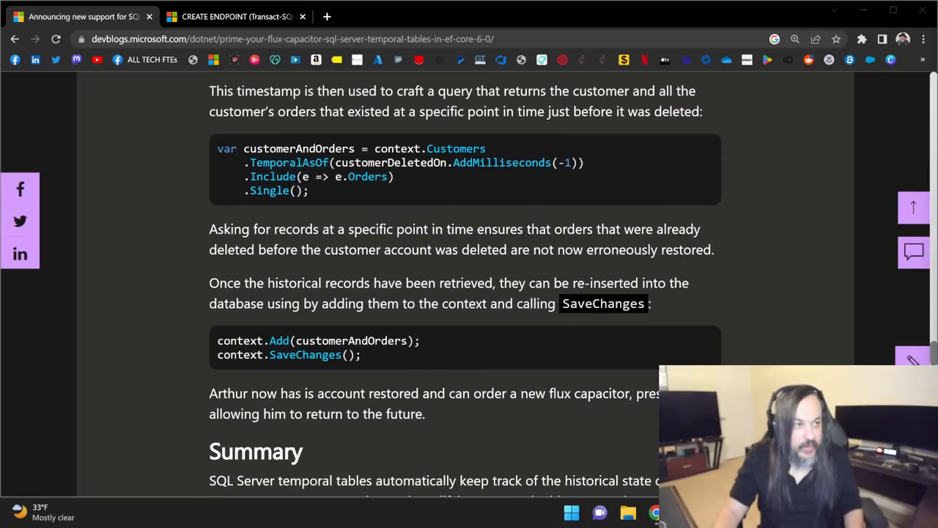
scroll("down", 3)
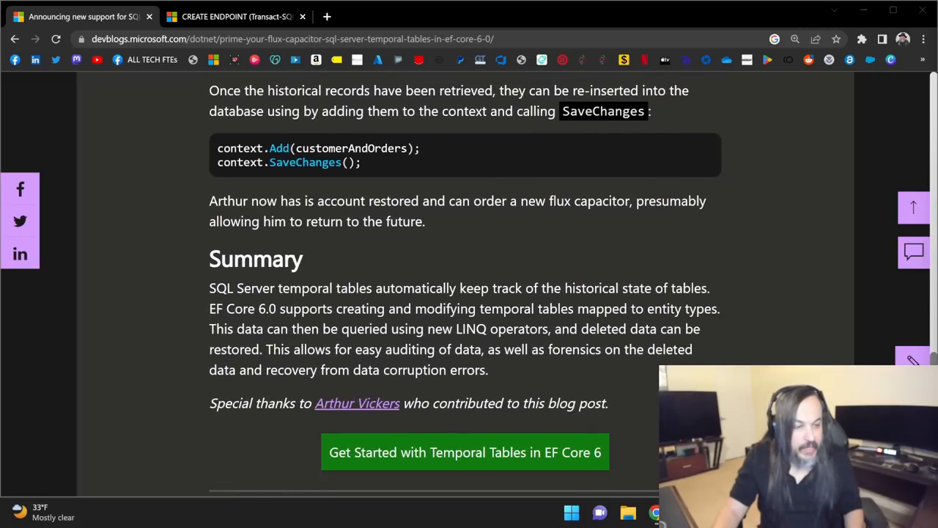
scroll("down", 3)
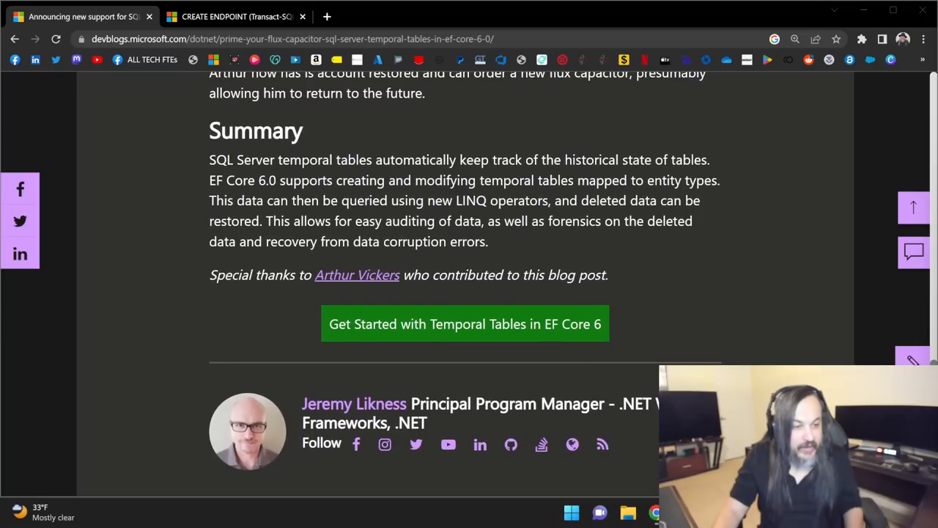
- Glance at the What's New in EF Core 6.0 page, return, then select OBS's Screen source
left_click(465, 323)
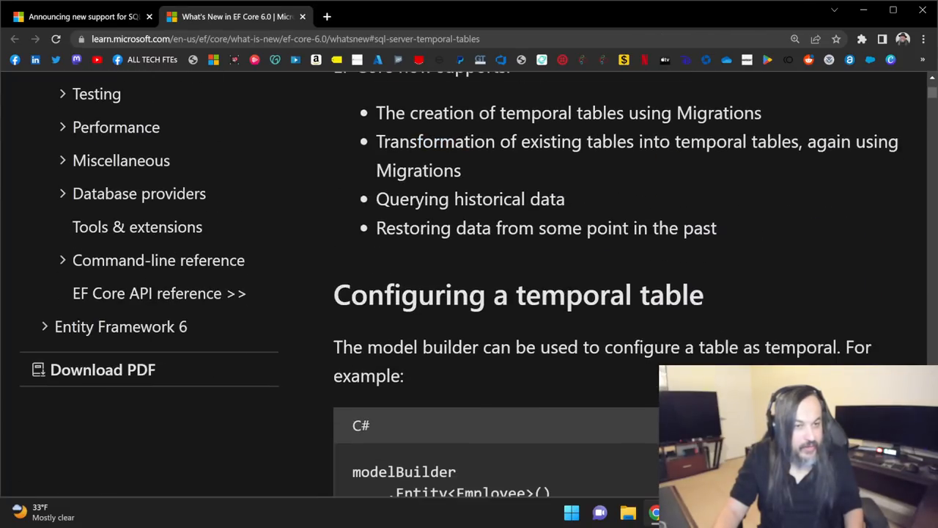
left_click(81, 17)
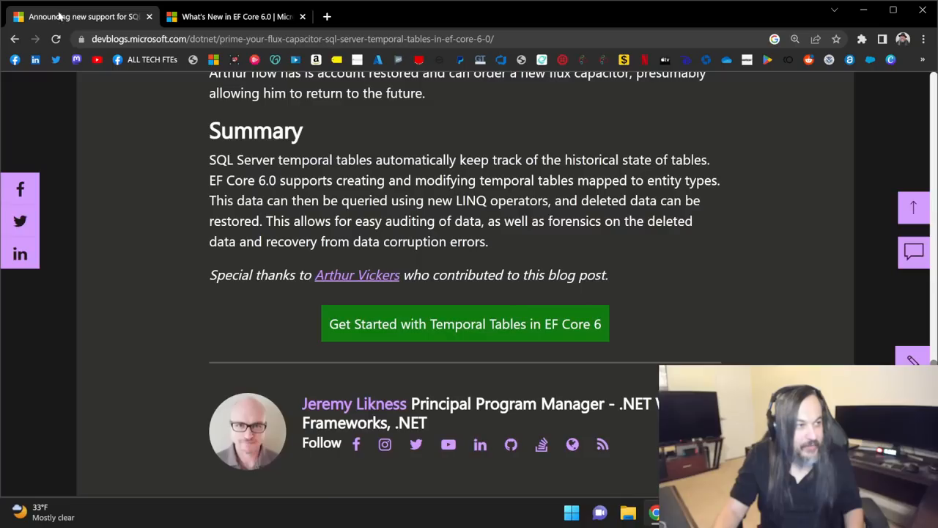
left_click(600, 512)
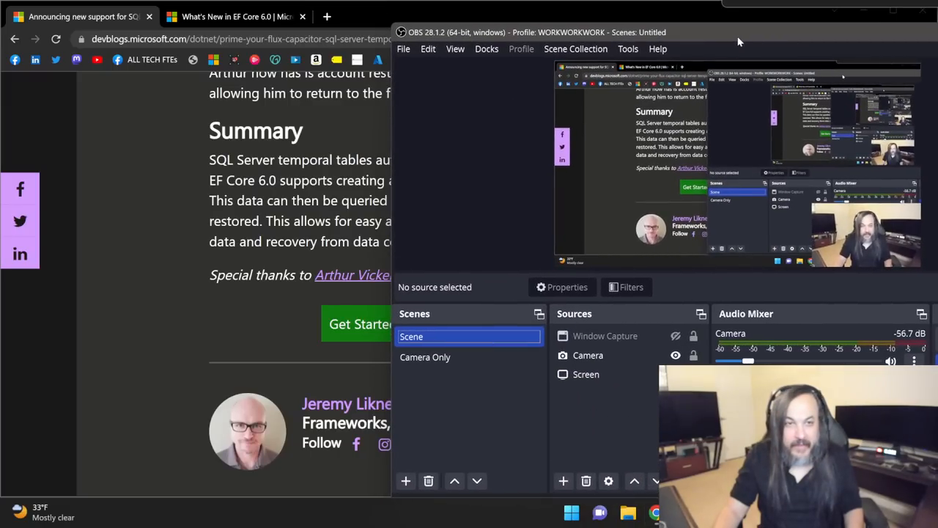
left_click(586, 375)
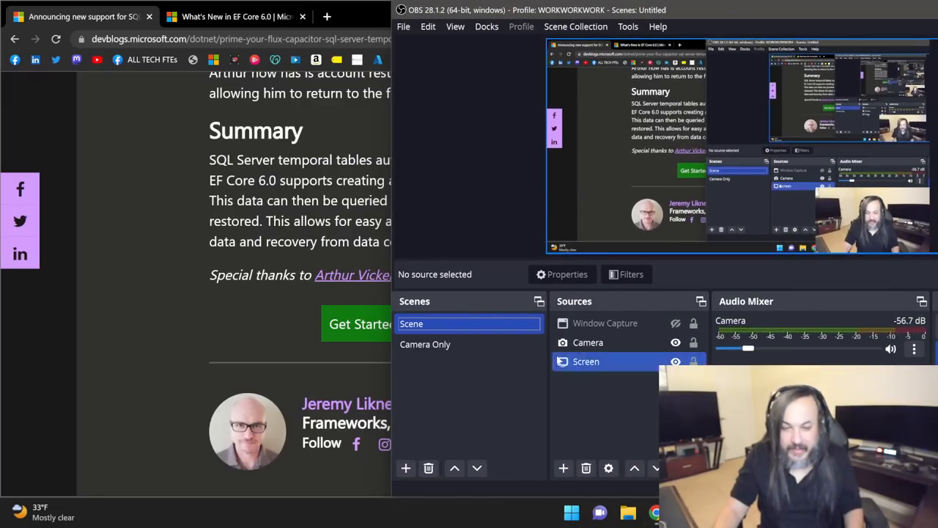